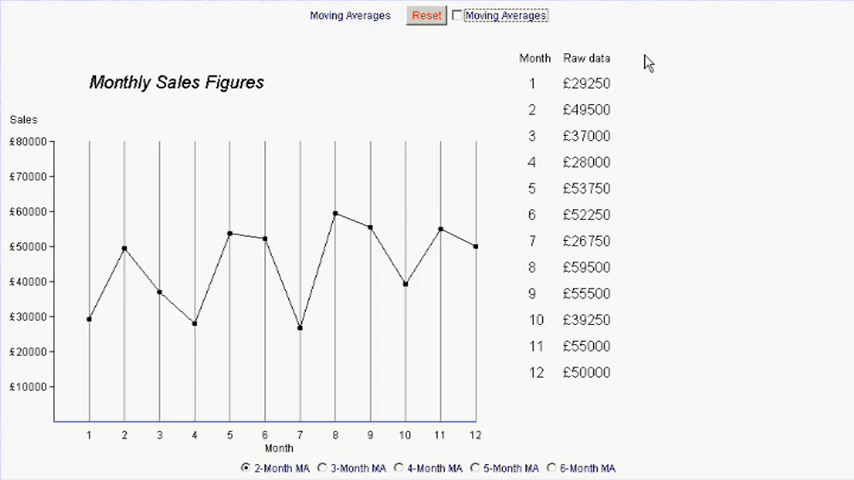
mouse_move(557, 91)
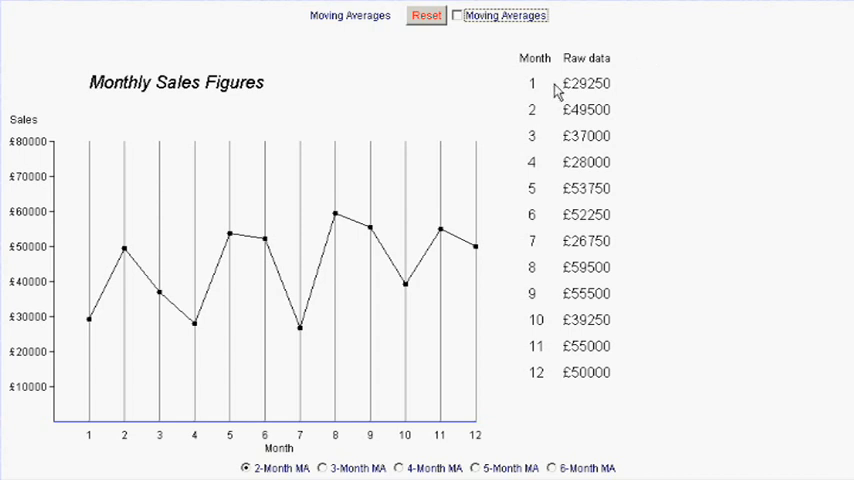
mouse_move(558, 91)
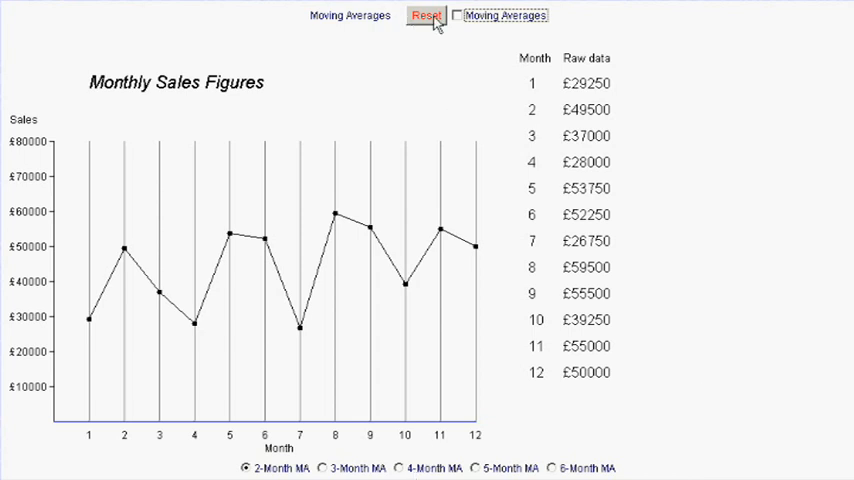
Step: Show the moving averages: eleven 2-month values from £39375 to £52500
click(457, 15)
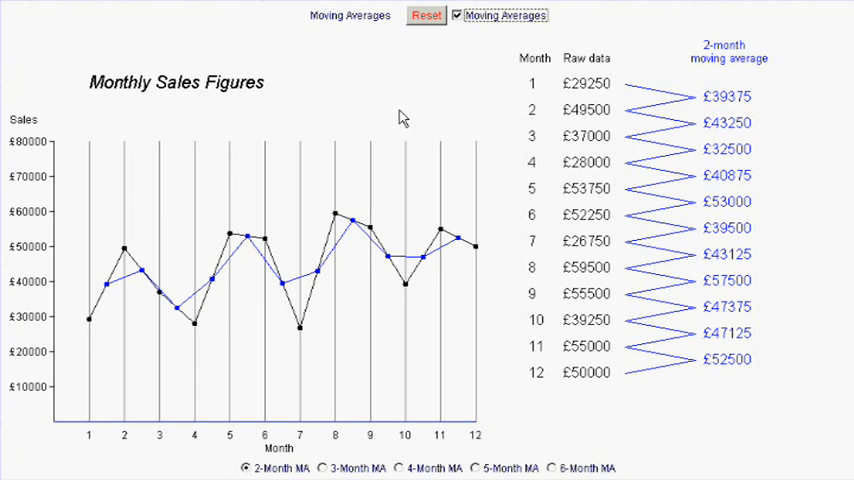
mouse_move(110, 293)
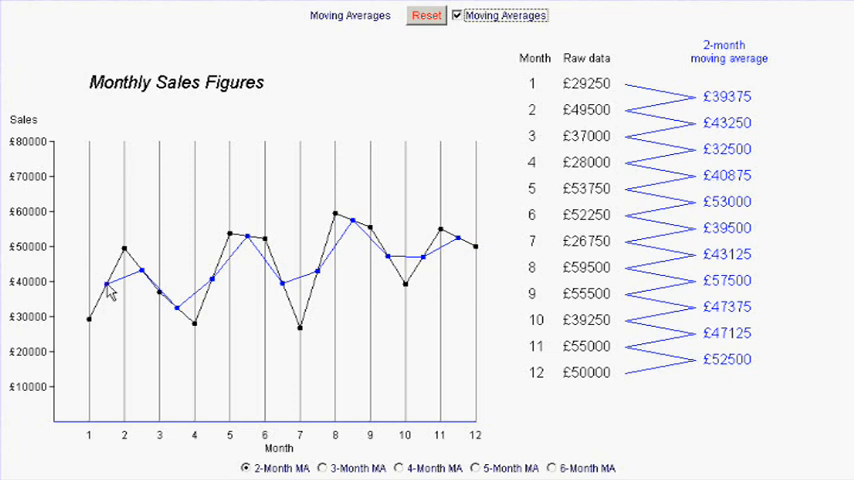
mouse_move(126, 297)
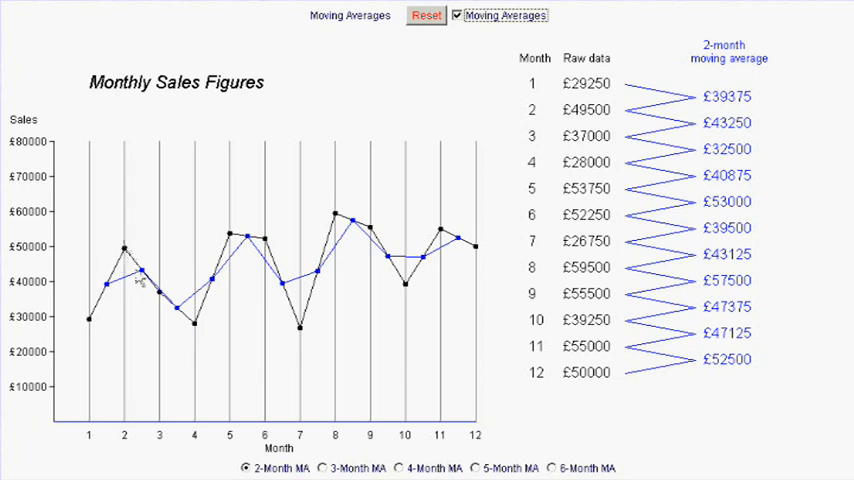
mouse_move(415, 197)
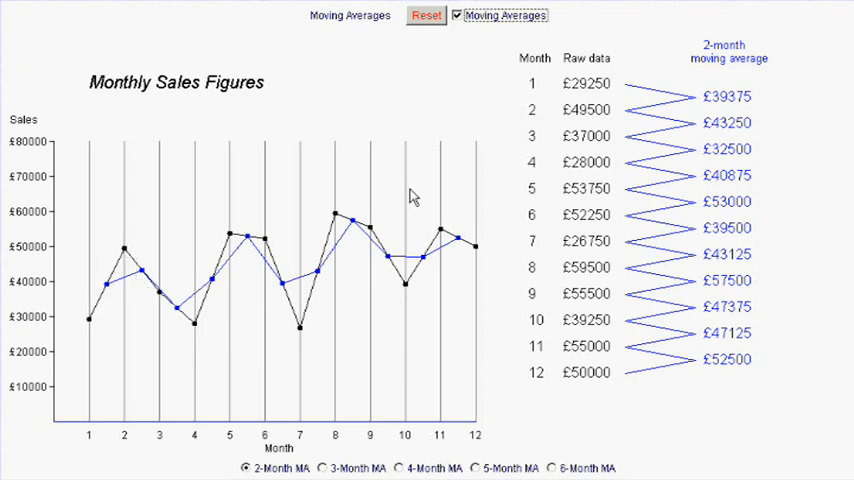
mouse_move(401, 183)
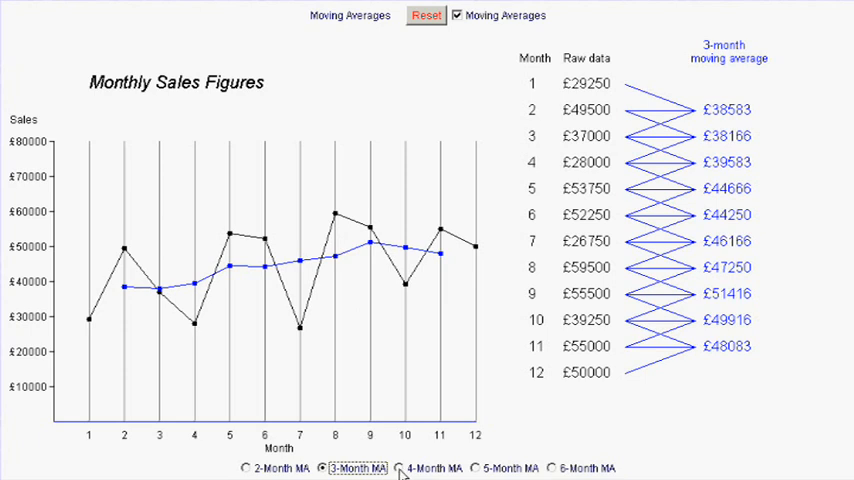
Step: View the 4-month and 6-month averages, then hide all moving averages
click(399, 467)
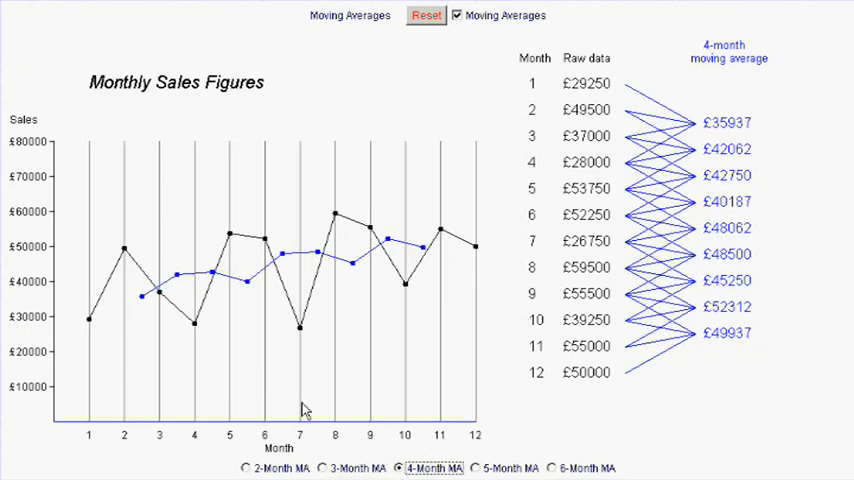
click(489, 468)
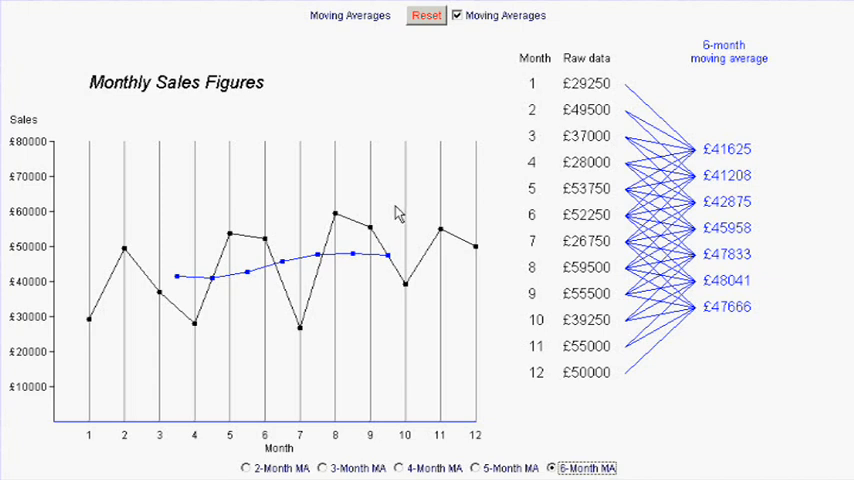
mouse_move(405, 205)
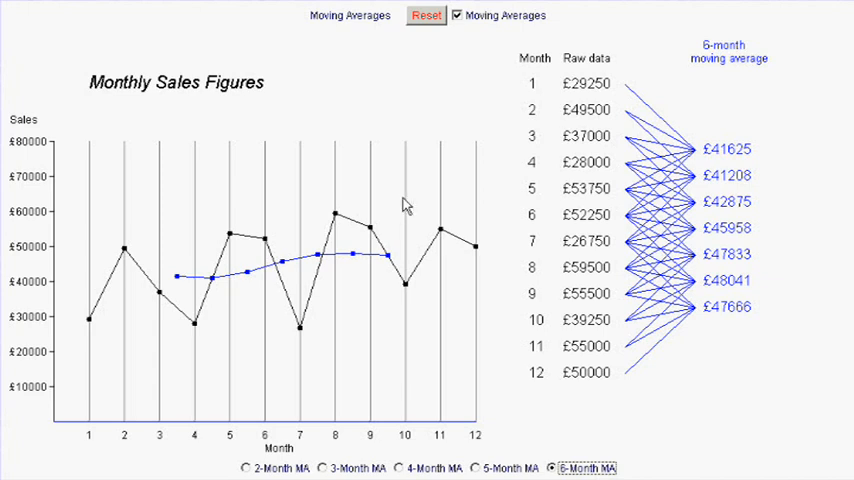
mouse_move(398, 203)
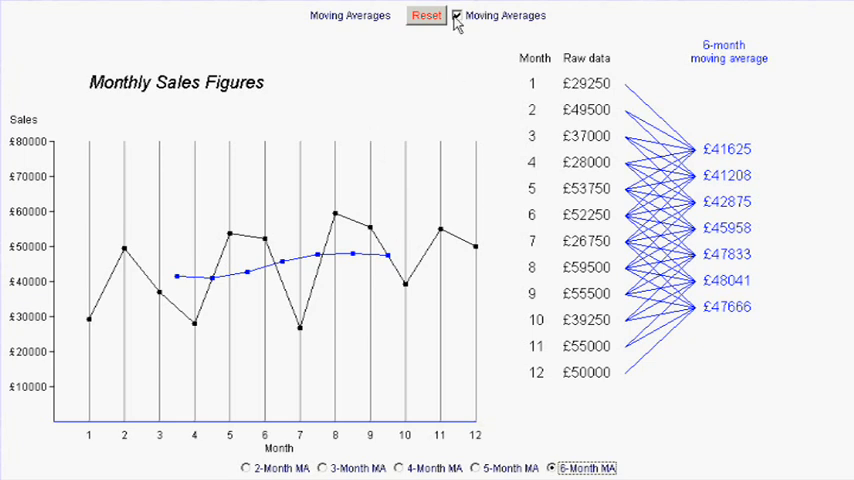
click(459, 15)
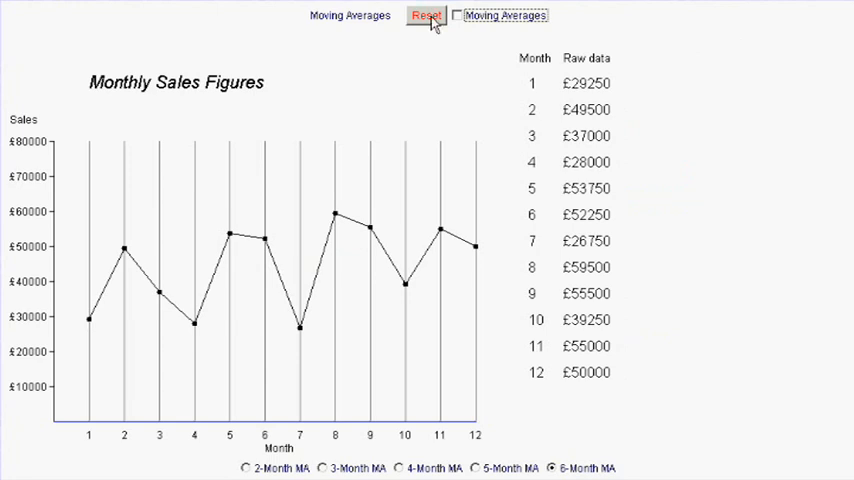
Step: Clear the chart, show 2-month averages for six plotted months, then reset everything
click(426, 16)
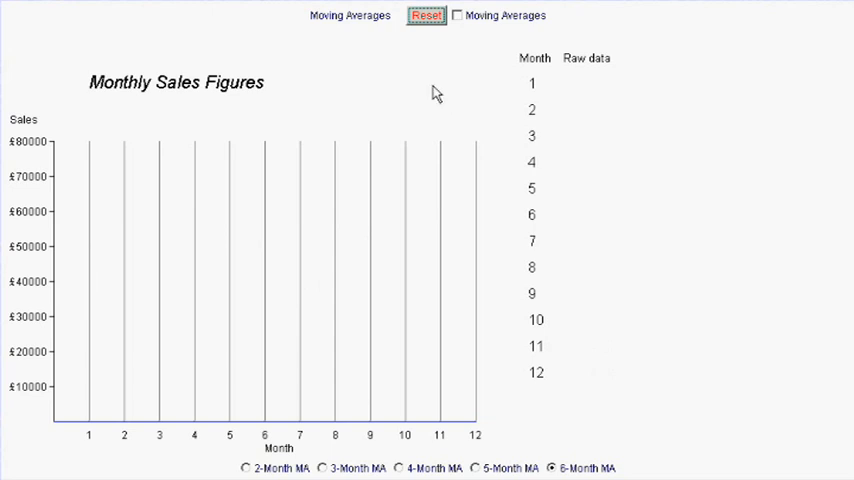
mouse_move(399, 88)
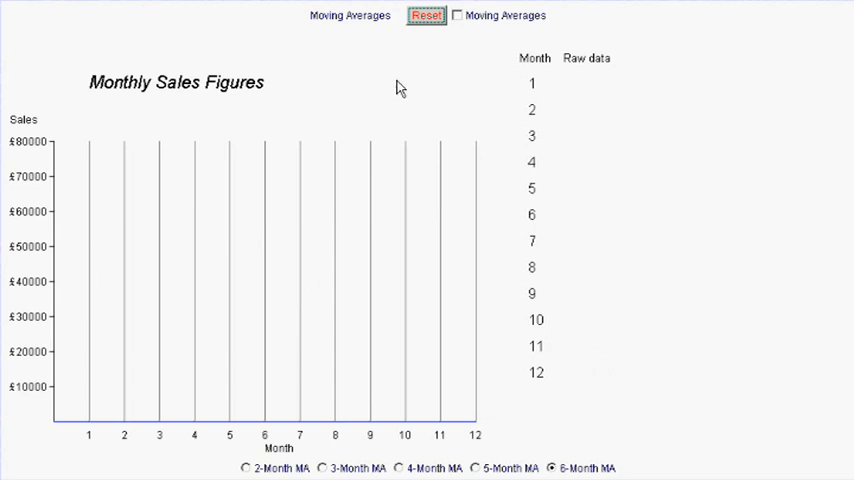
mouse_move(449, 113)
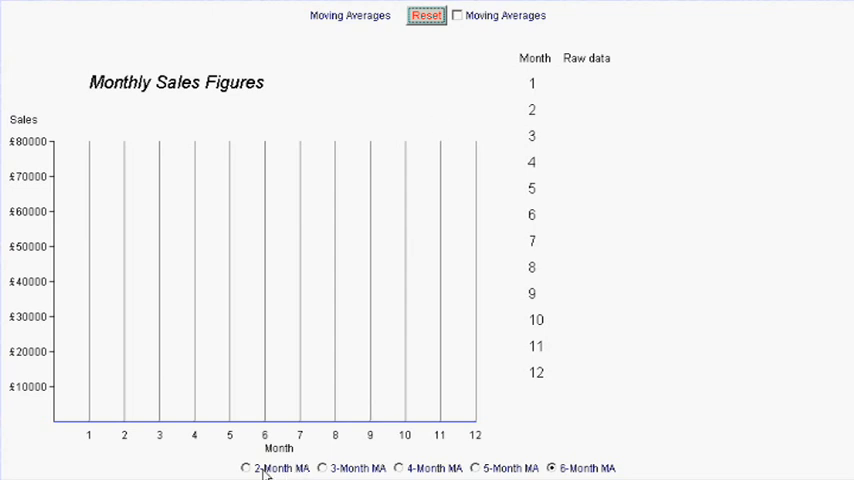
click(244, 468)
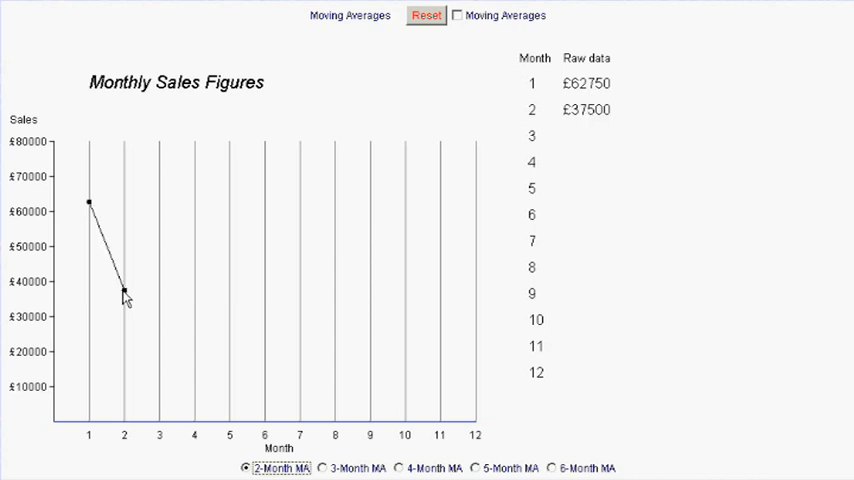
mouse_move(453, 35)
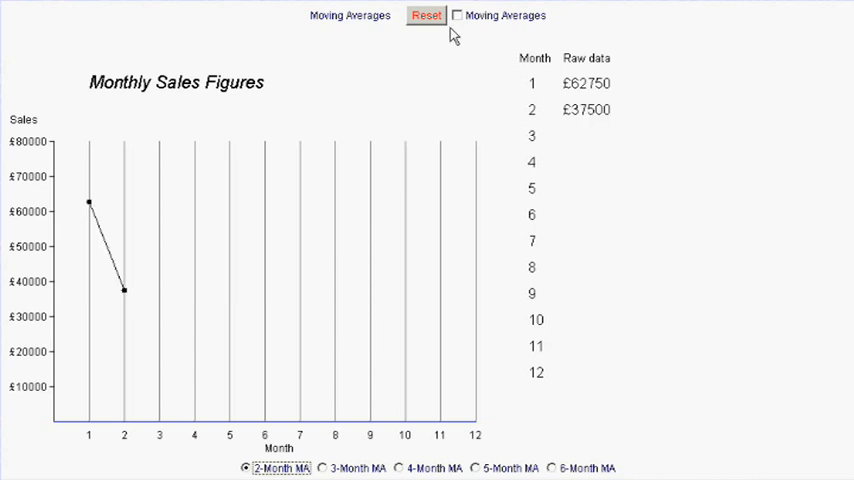
click(458, 15)
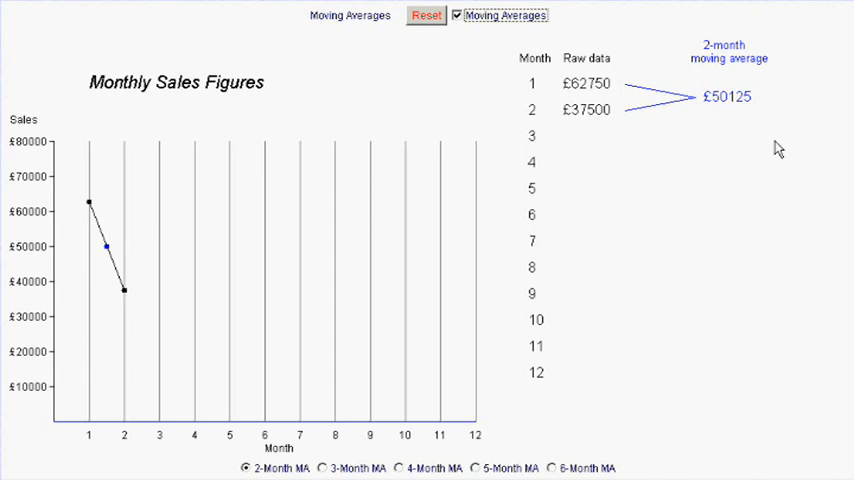
mouse_move(591, 88)
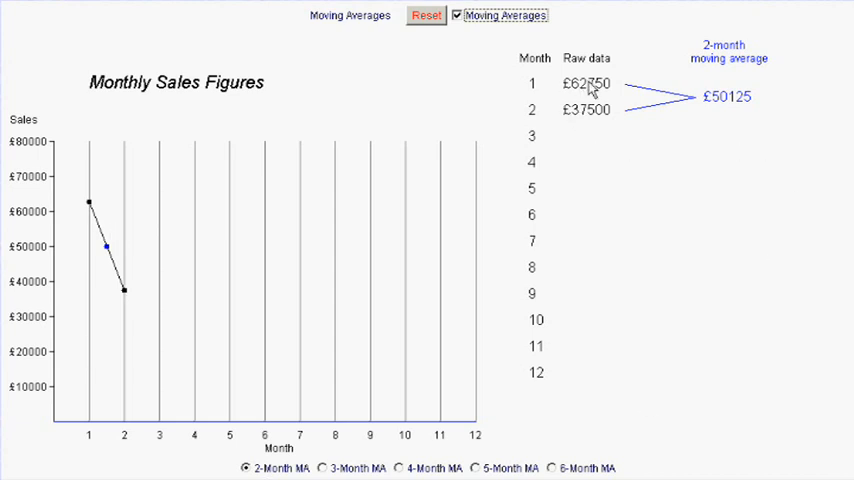
mouse_move(738, 108)
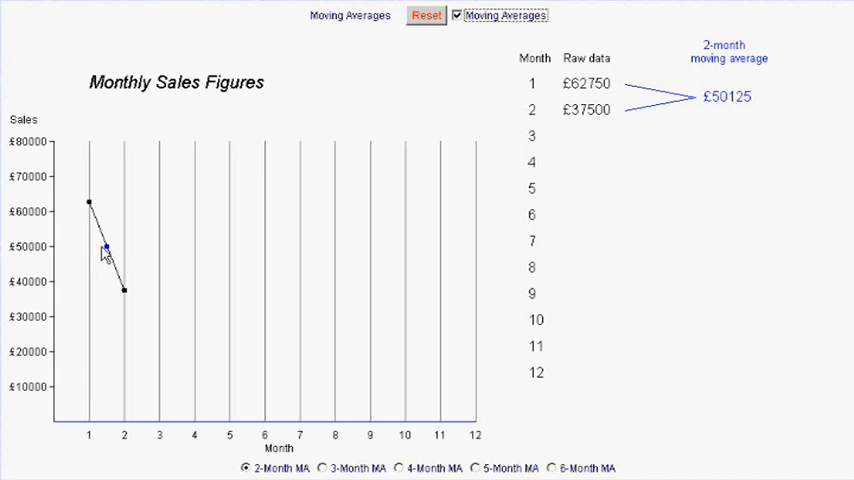
mouse_move(116, 252)
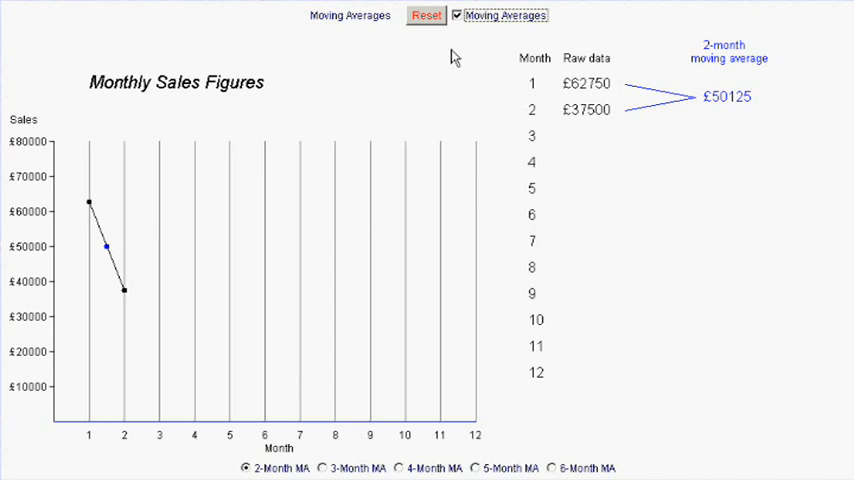
mouse_move(162, 240)
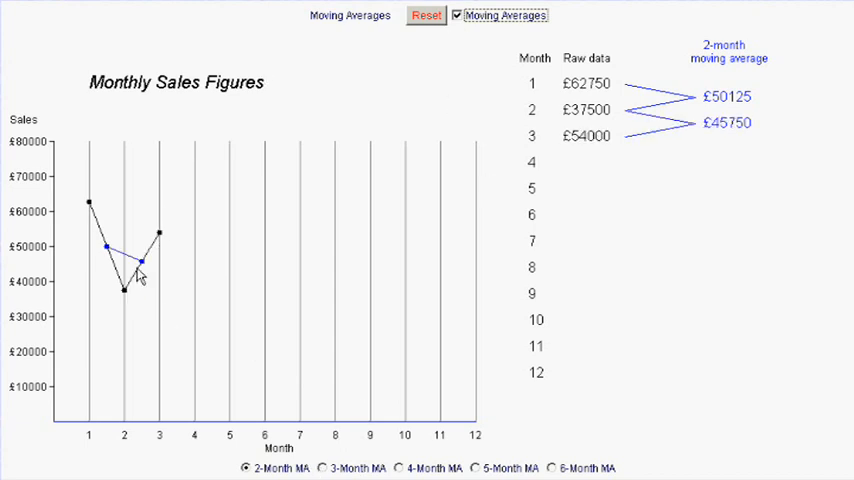
mouse_move(710, 128)
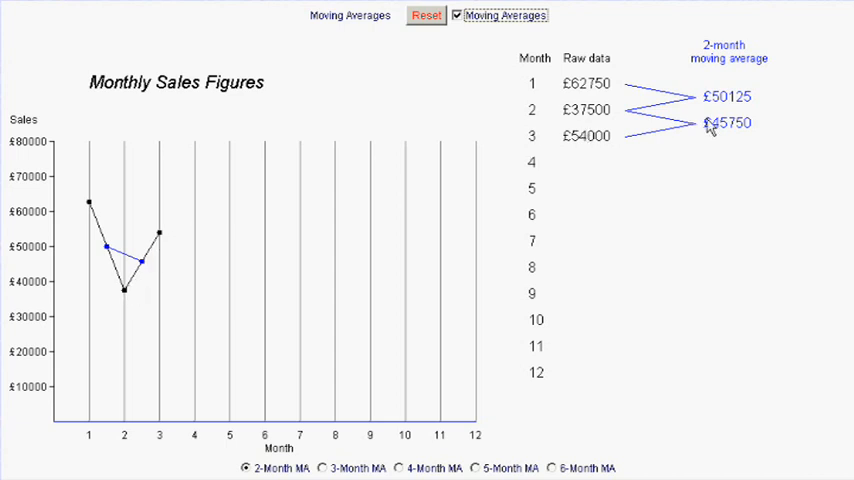
mouse_move(198, 280)
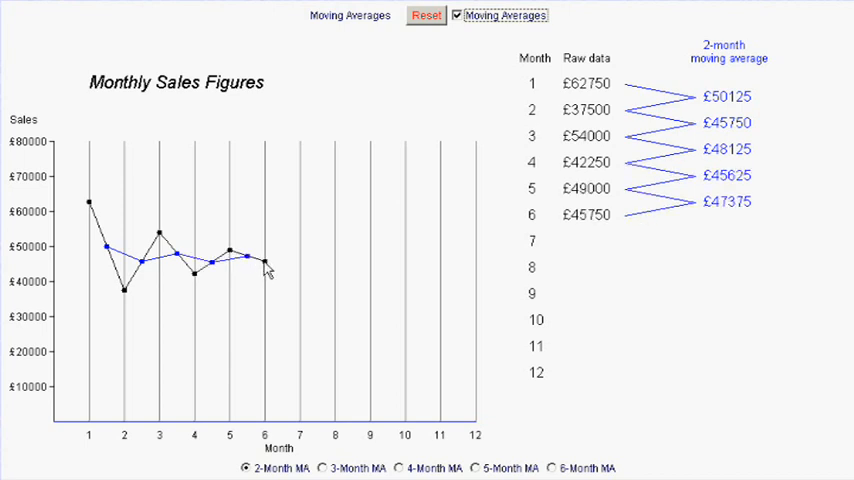
click(425, 15)
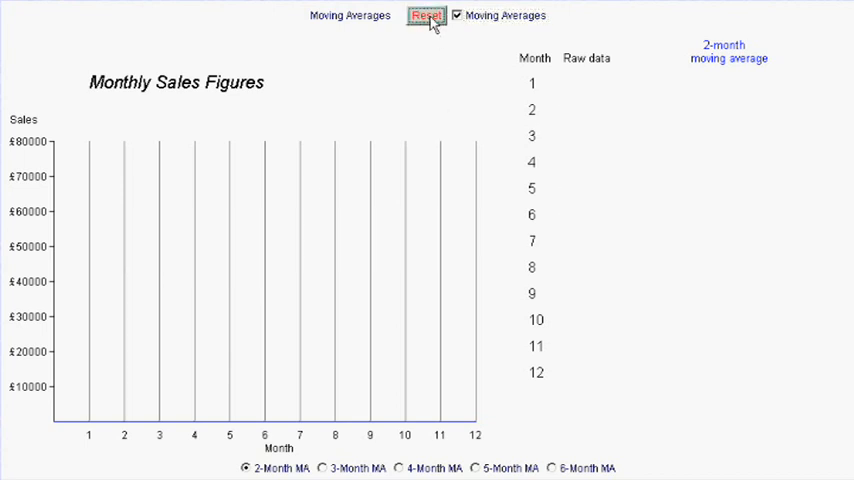
Step: Use 3-month averages for seven plotted months (£44000 to £50416), then reset
click(321, 468)
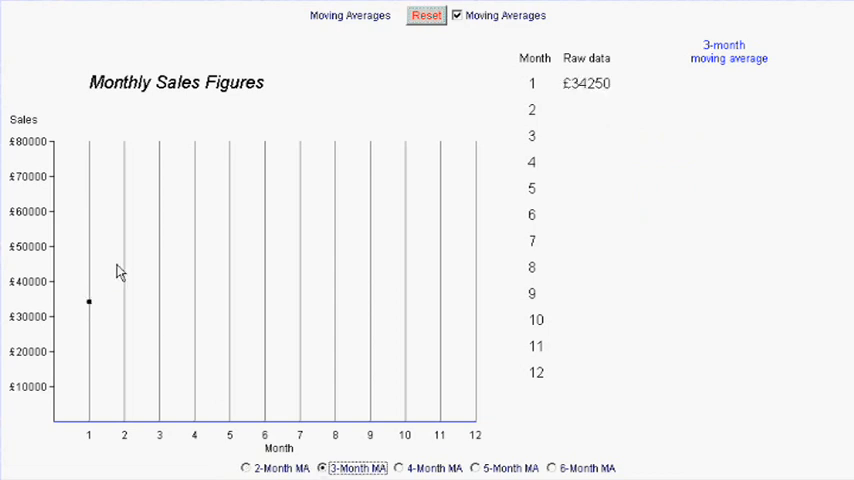
mouse_move(126, 250)
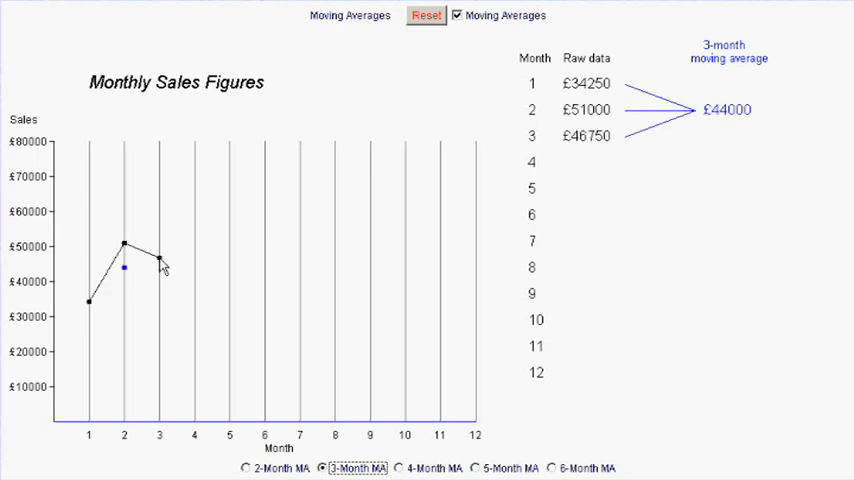
mouse_move(83, 297)
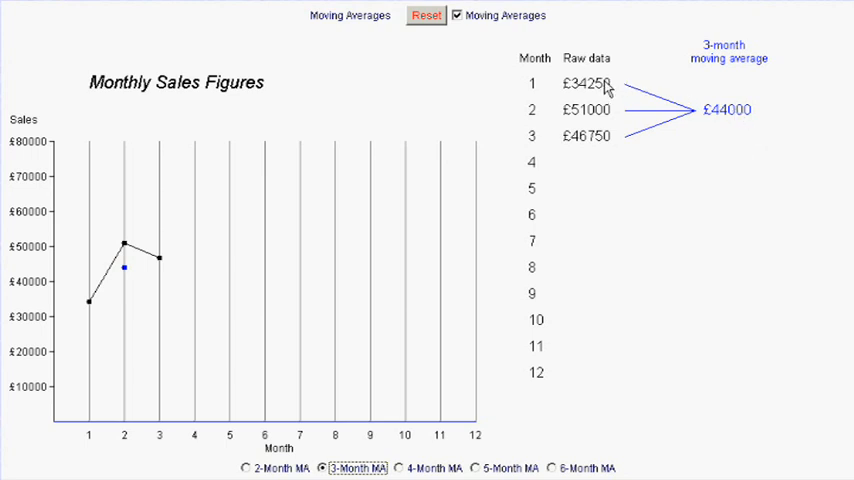
mouse_move(775, 120)
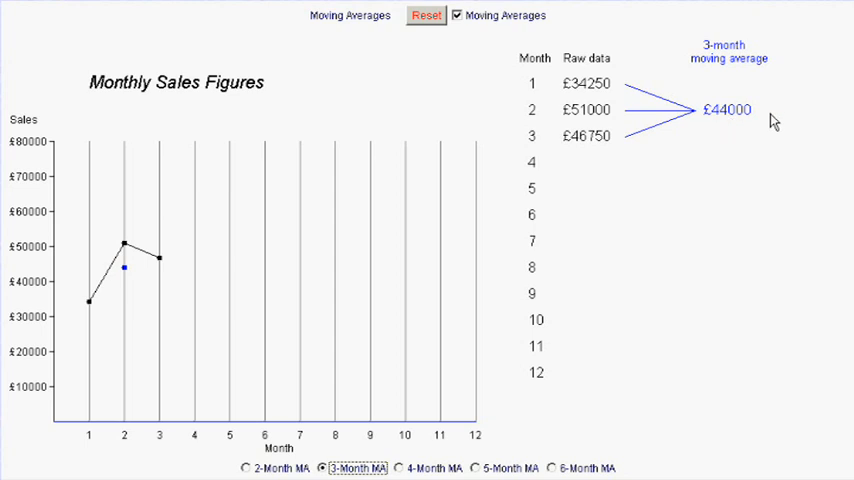
mouse_move(177, 268)
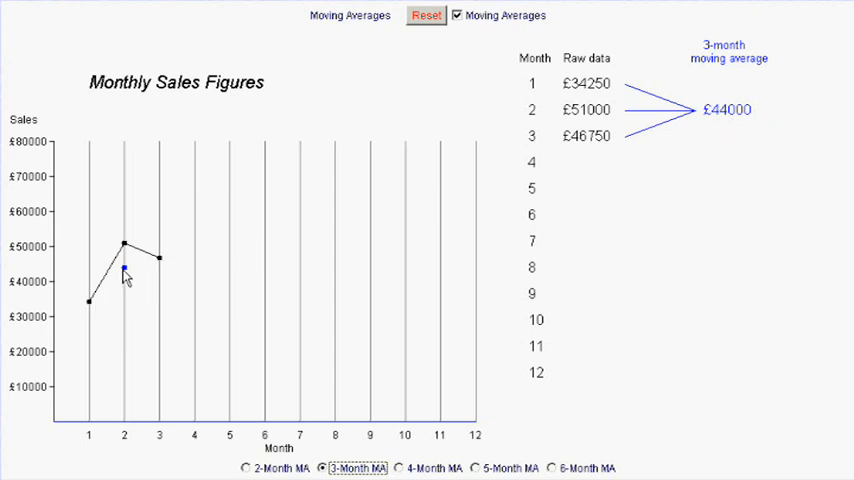
mouse_move(167, 240)
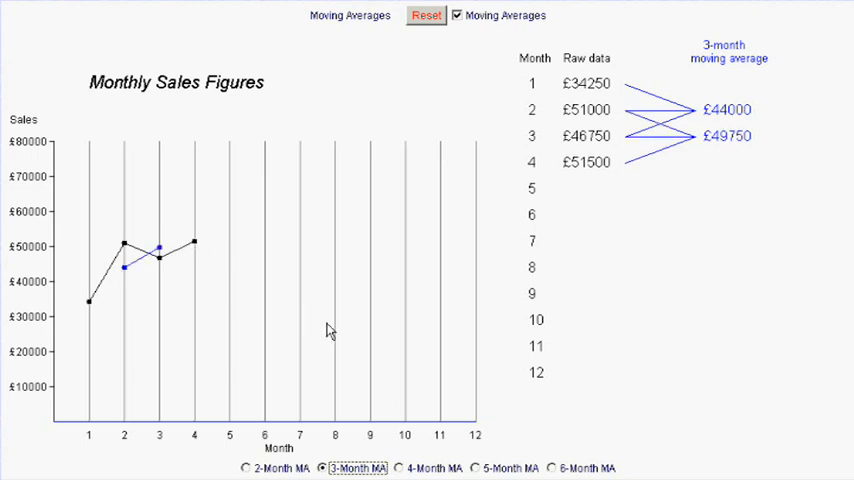
mouse_move(605, 118)
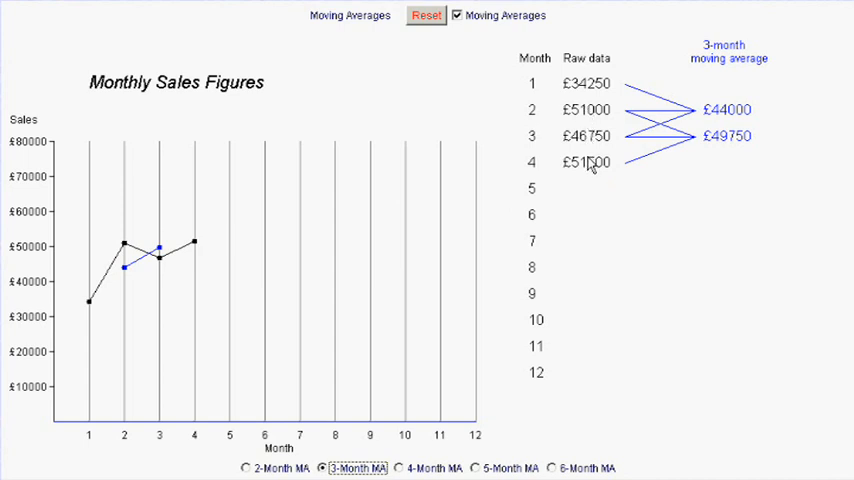
mouse_move(198, 277)
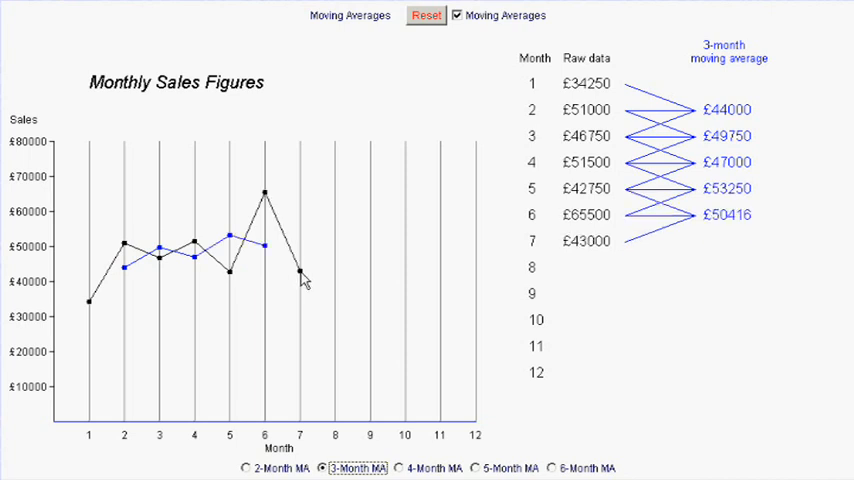
mouse_move(260, 283)
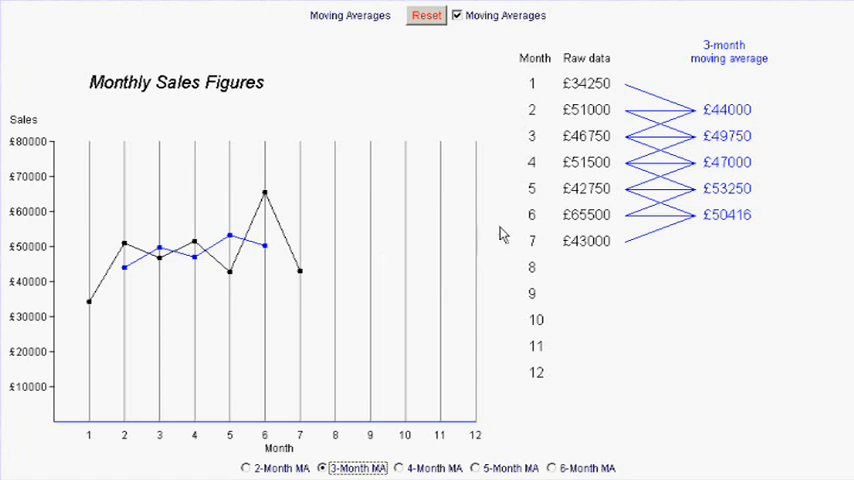
click(426, 15)
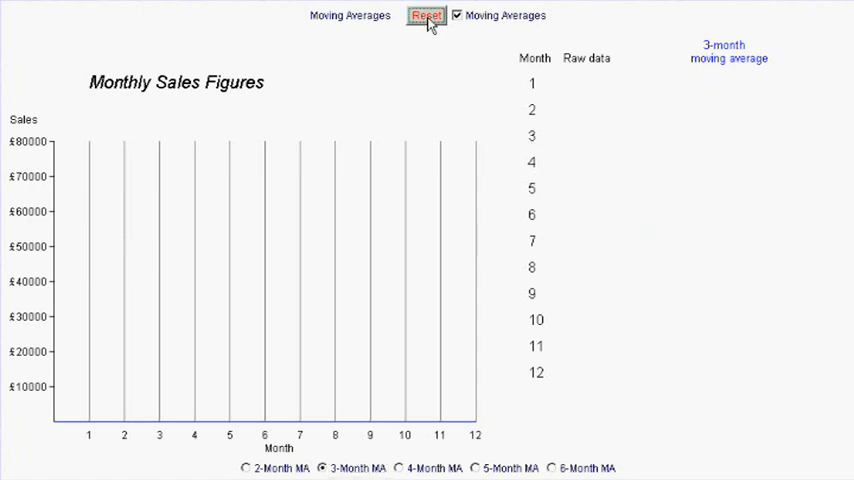
Step: Plot ten months with 4-month averages, then view 5- and 6-month averages
click(398, 468)
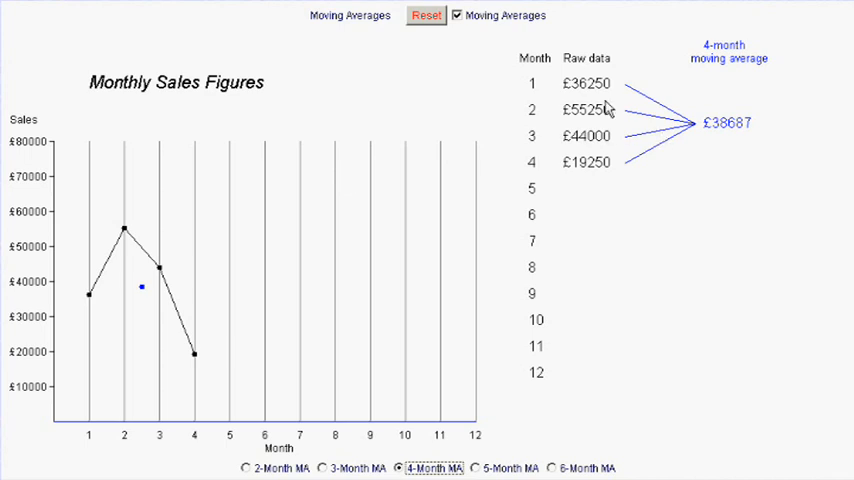
mouse_move(673, 152)
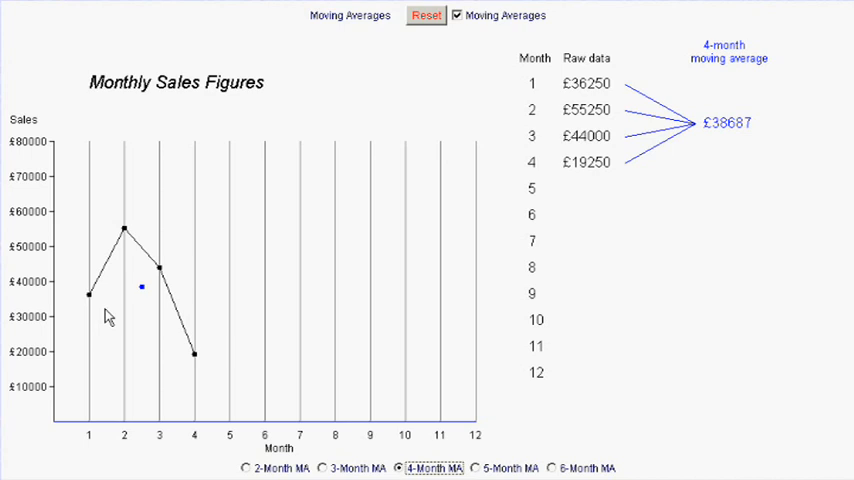
mouse_move(136, 401)
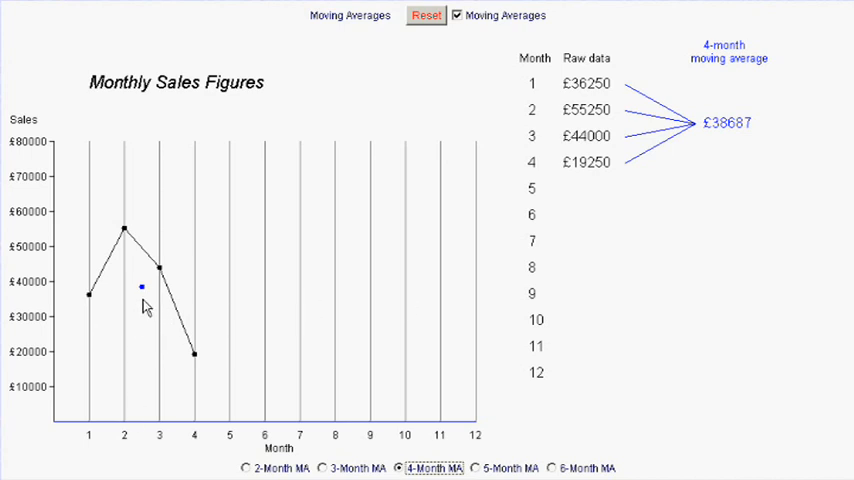
click(230, 244)
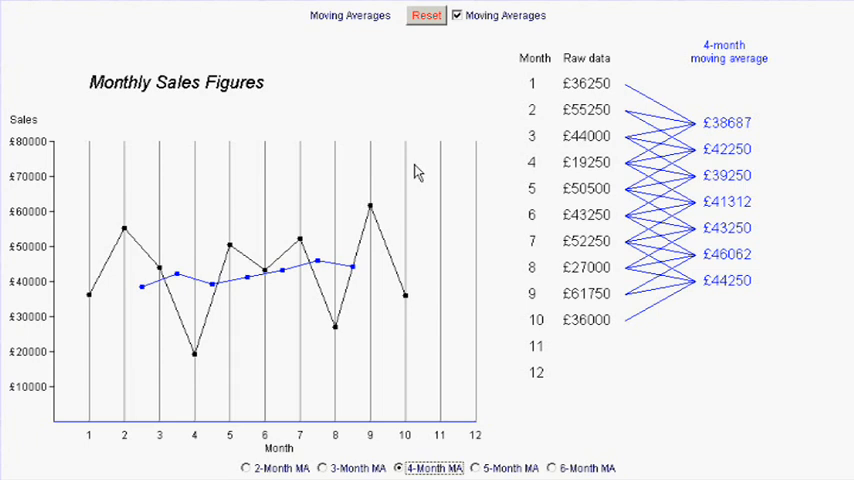
mouse_move(496, 247)
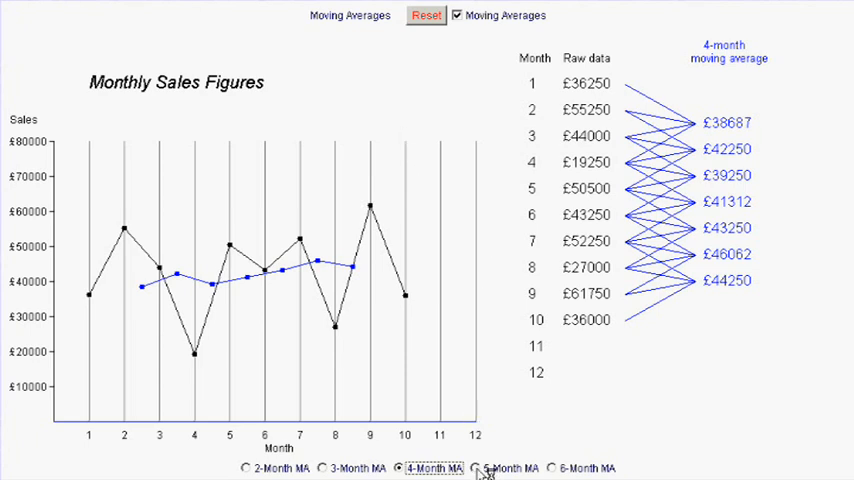
click(478, 468)
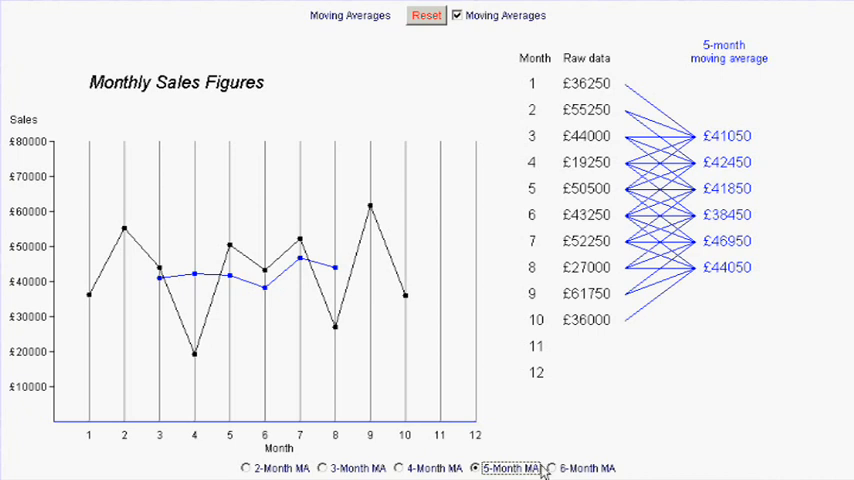
click(562, 468)
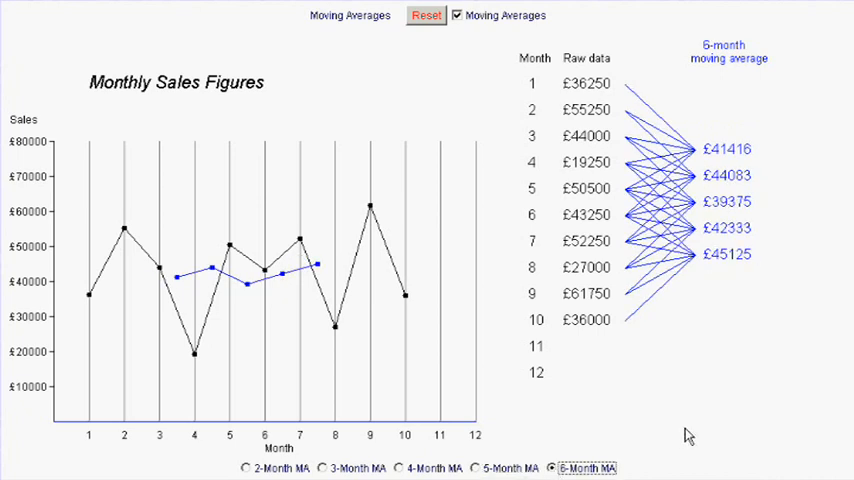